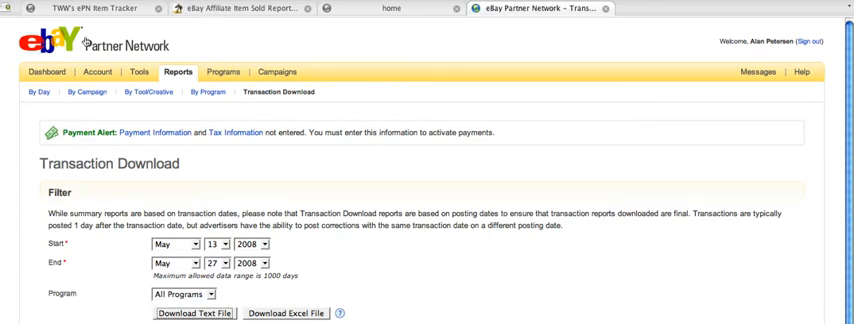
mouse_move(96, 8)
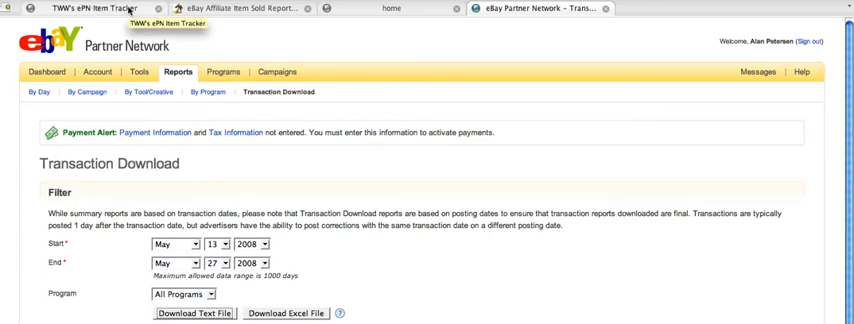
Switch to the ePN Tracker report listing the $3.75 irrigation commission on $119.50 revenue.
left_click(76, 8)
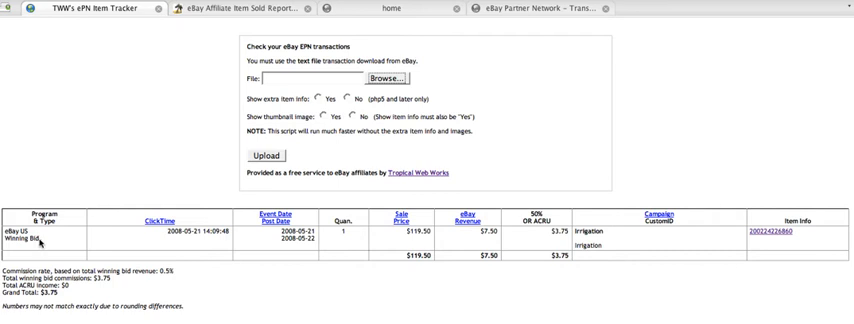
mouse_move(172, 242)
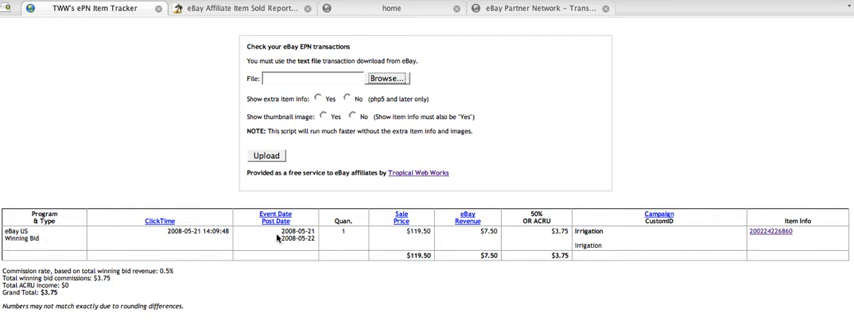
mouse_move(404, 234)
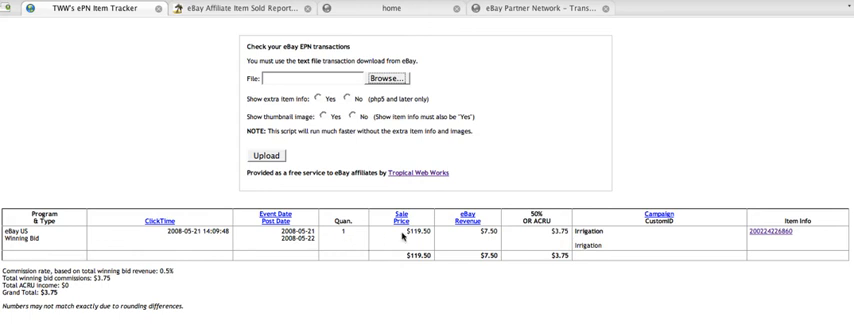
mouse_move(488, 242)
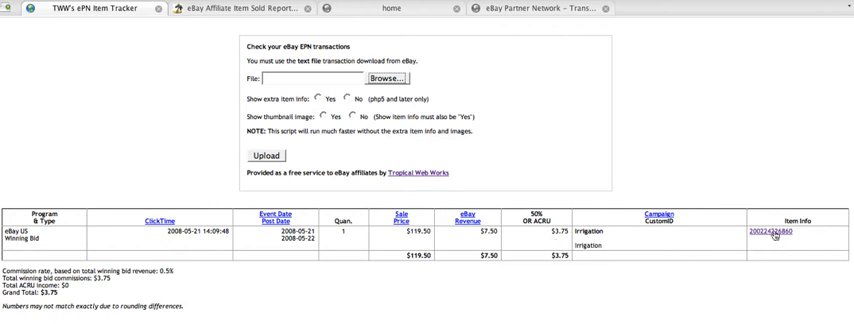
Follow the report's Item ID link to the ended Rain Bird 5004 auction and review its $119.50 listing.
left_click(772, 236)
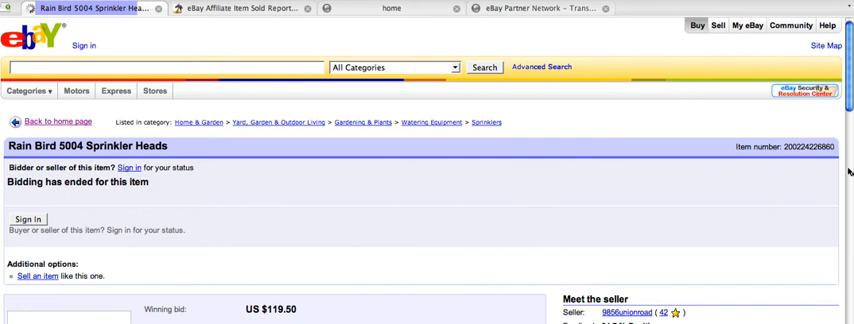
scroll("down", 3)
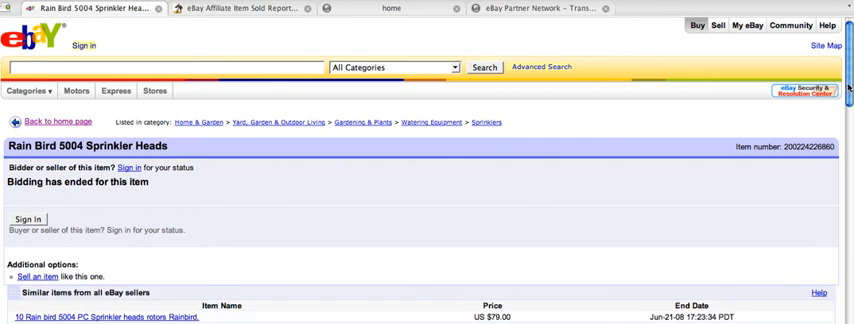
scroll("down", 3)
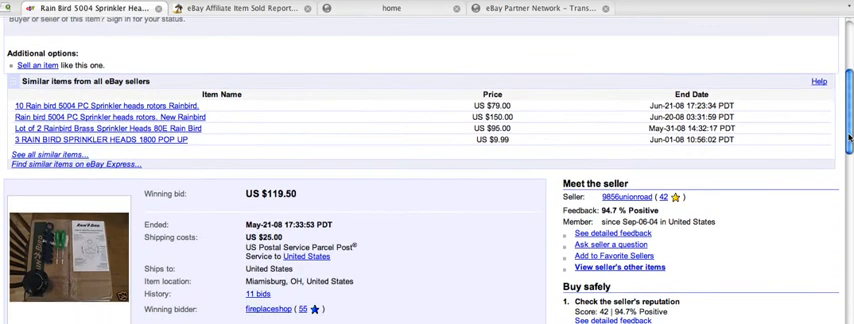
scroll("down", 3)
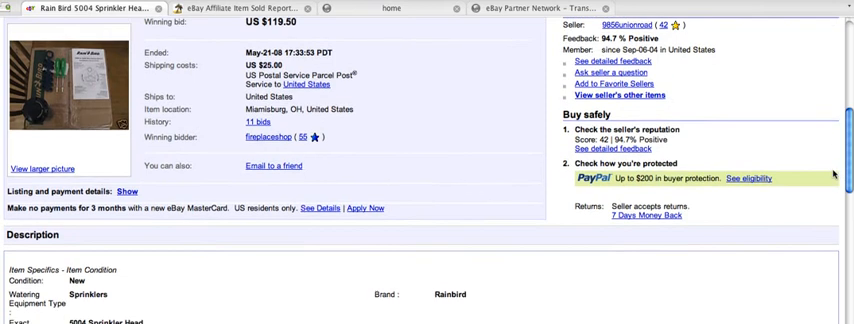
scroll("down", 3)
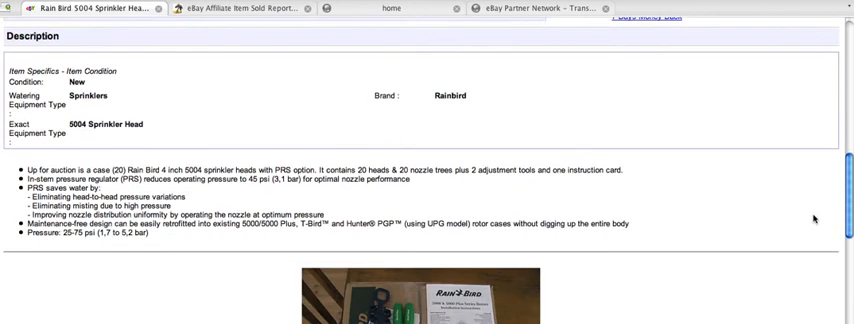
scroll("down", 3)
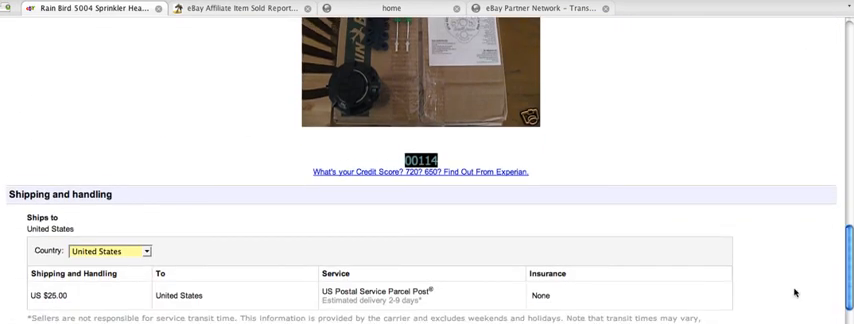
scroll("up", 3)
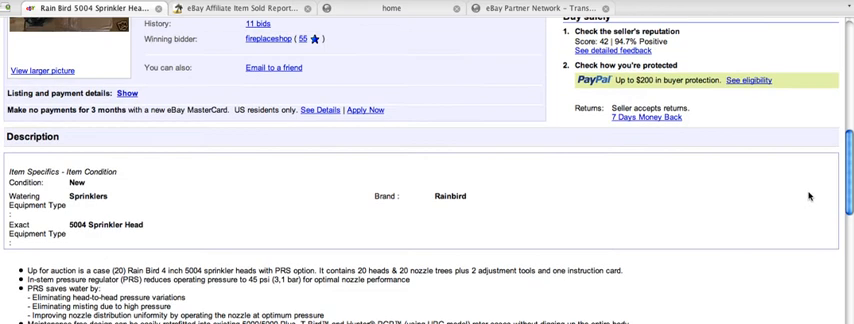
scroll("up", 3)
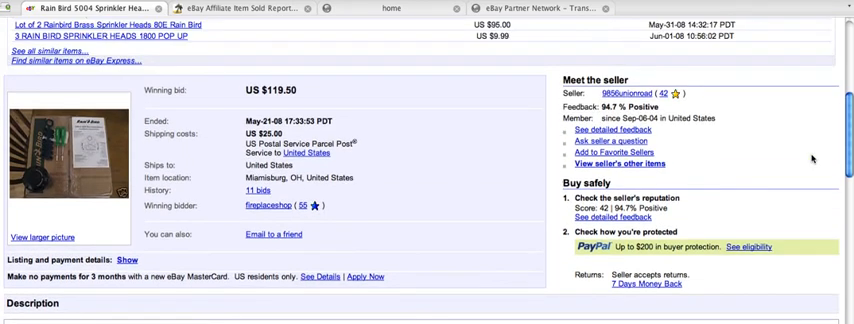
scroll("up", 3)
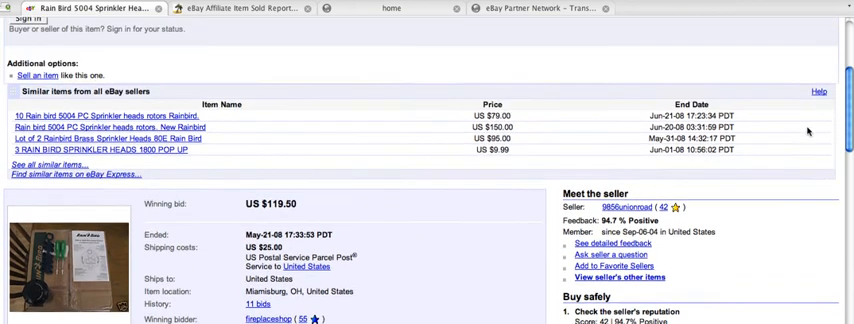
scroll("up", 3)
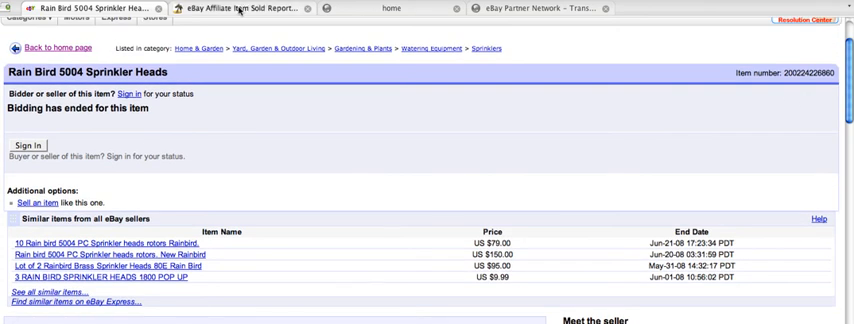
Review the Tropical Web Works page describing TWW's ePN Tracker Version 1.05.
left_click(238, 8)
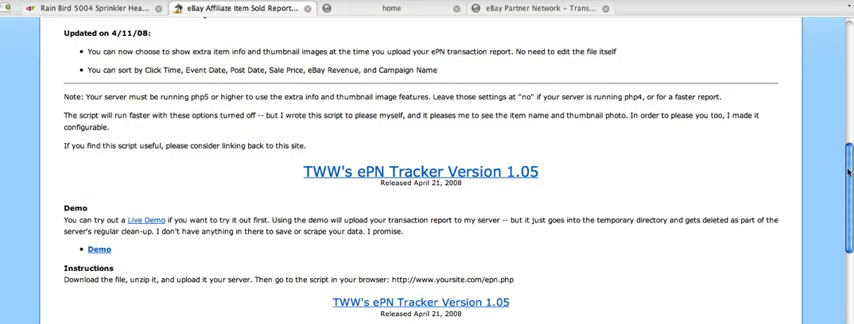
scroll("up", 3)
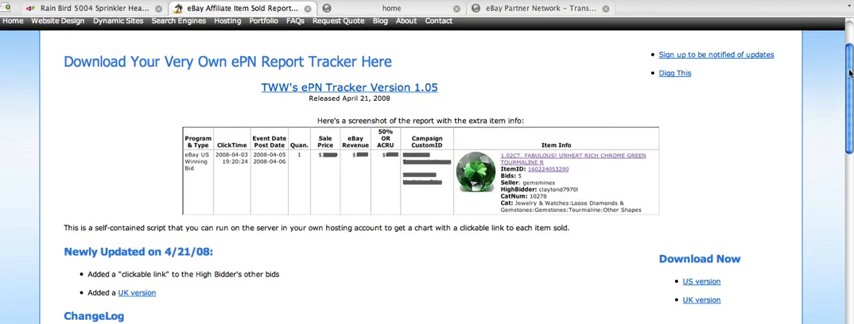
scroll("down", 3)
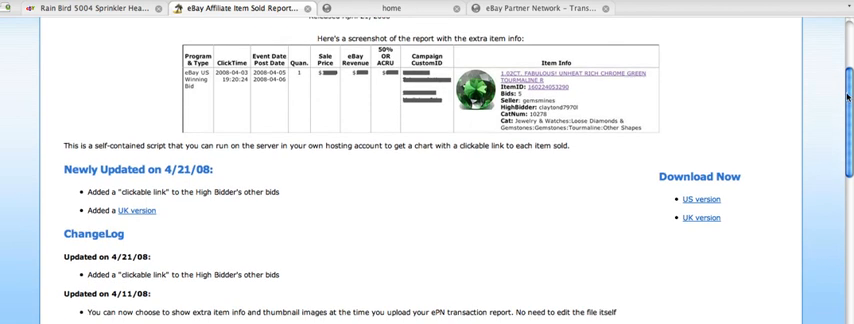
scroll("up", 3)
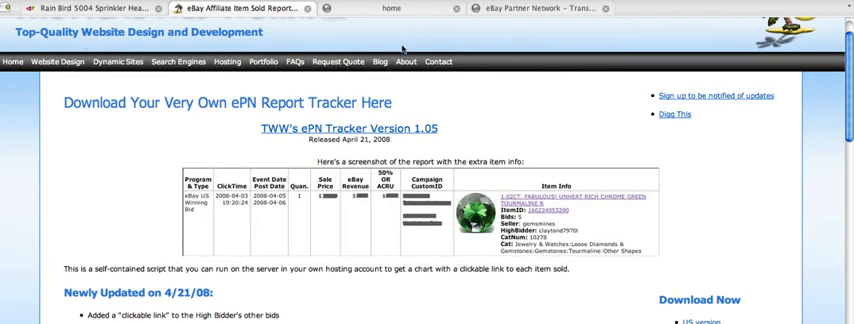
Return to the eBay Partner Network Transaction Download page with the May 13–27, 2008 range.
left_click(540, 8)
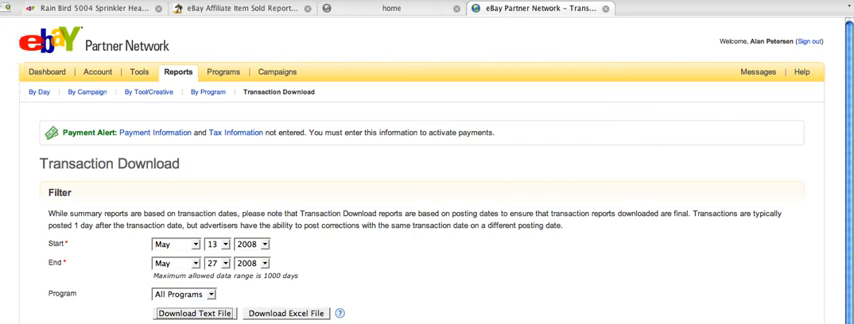
View the eBay Partner Network Reports overview, then return to the TWW ePN Tracker 1.05 download page.
left_click(176, 72)
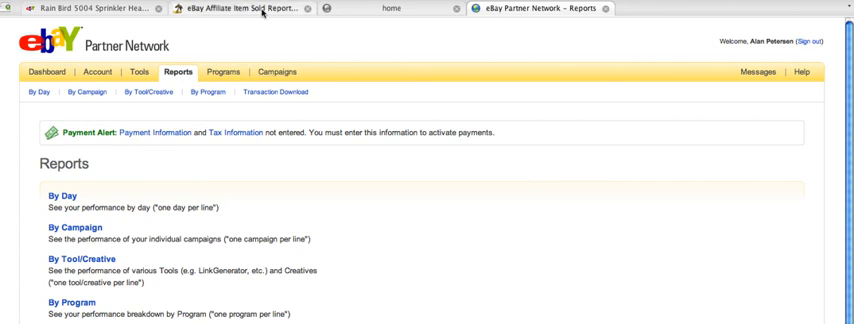
left_click(238, 8)
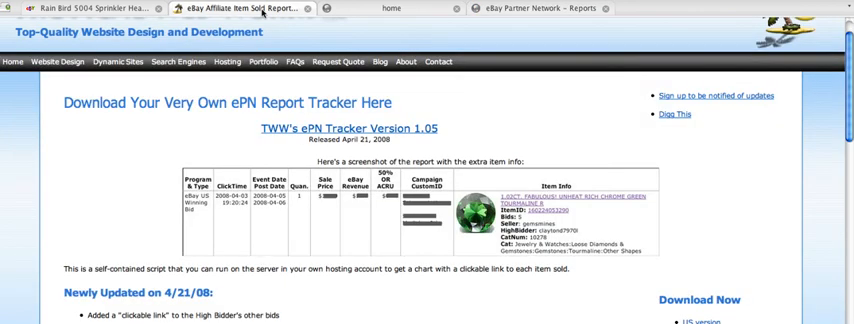